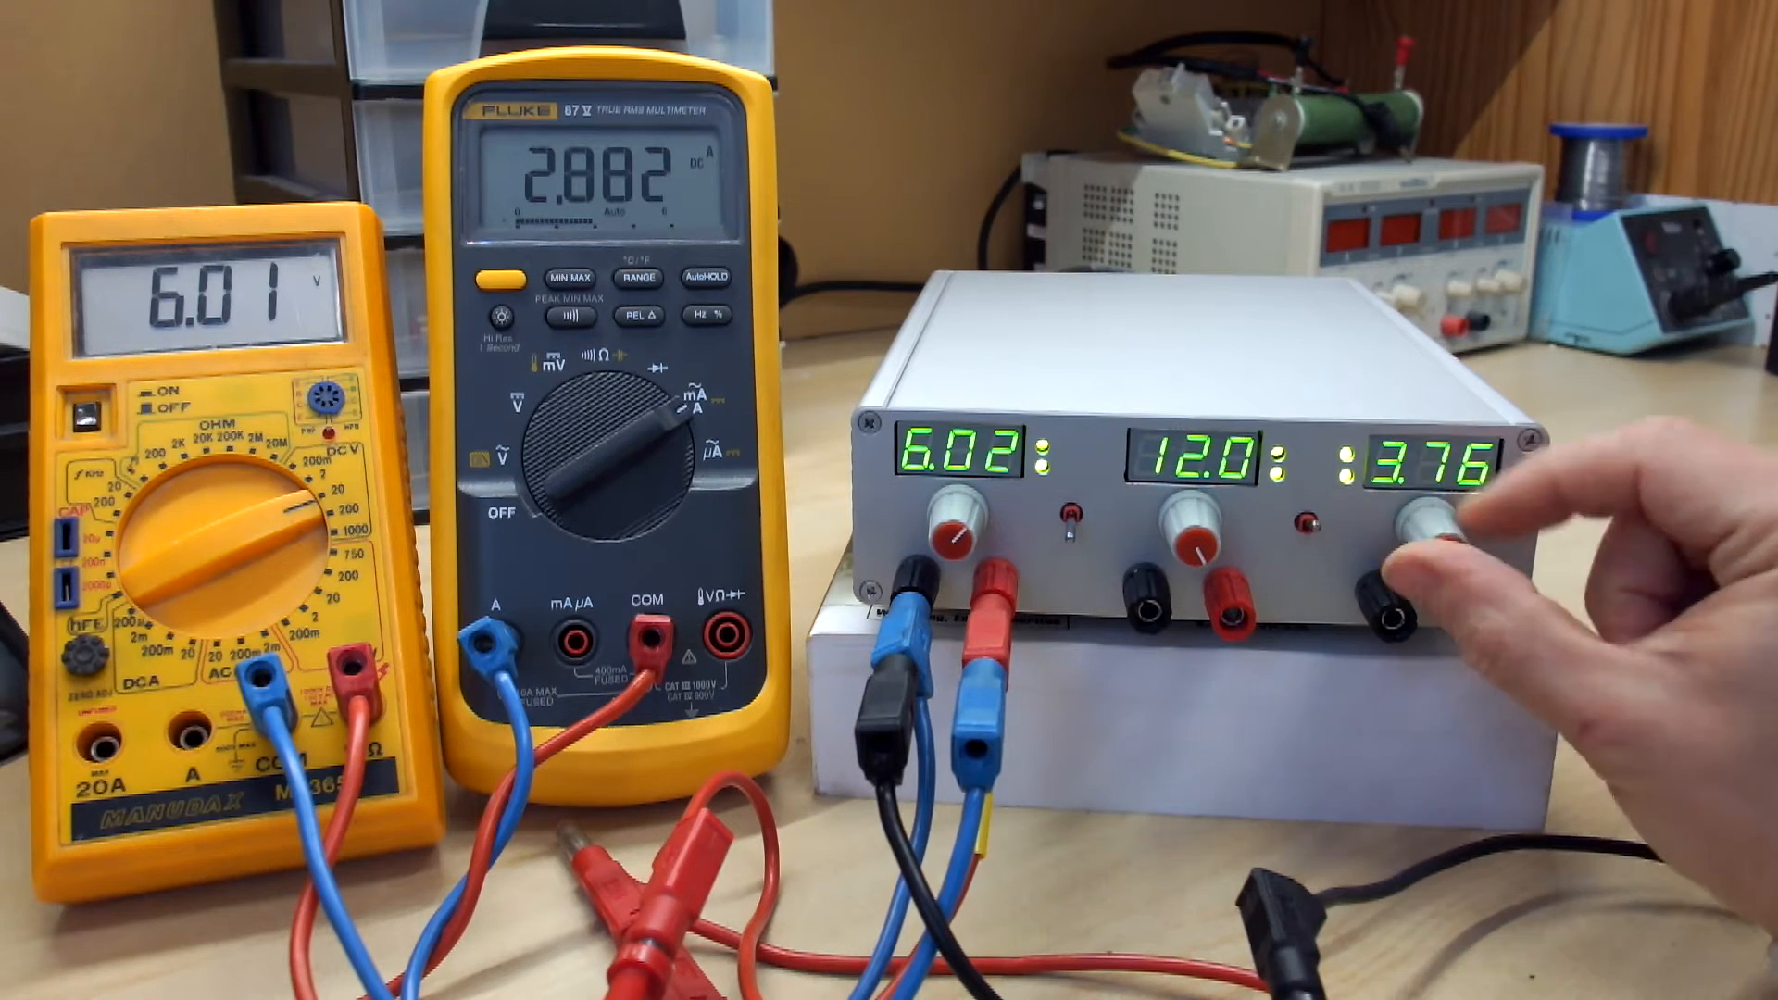
drag(1417, 534, 1395, 555)
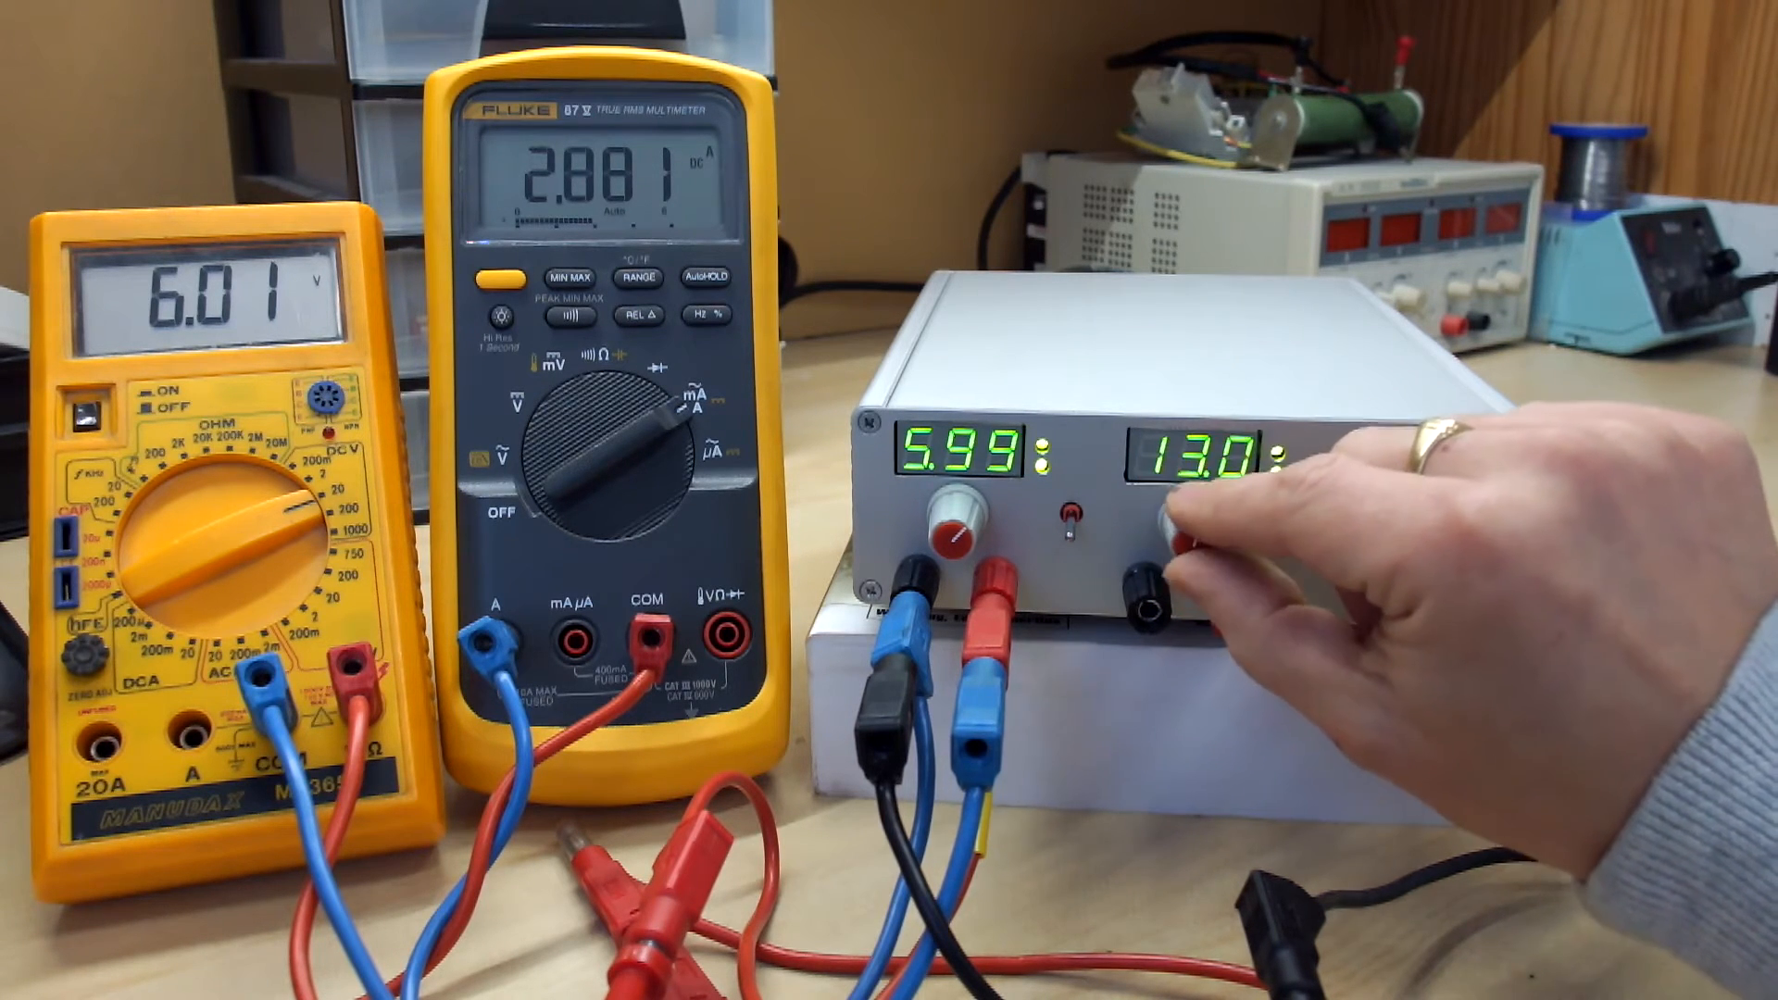
drag(1191, 545, 1224, 499)
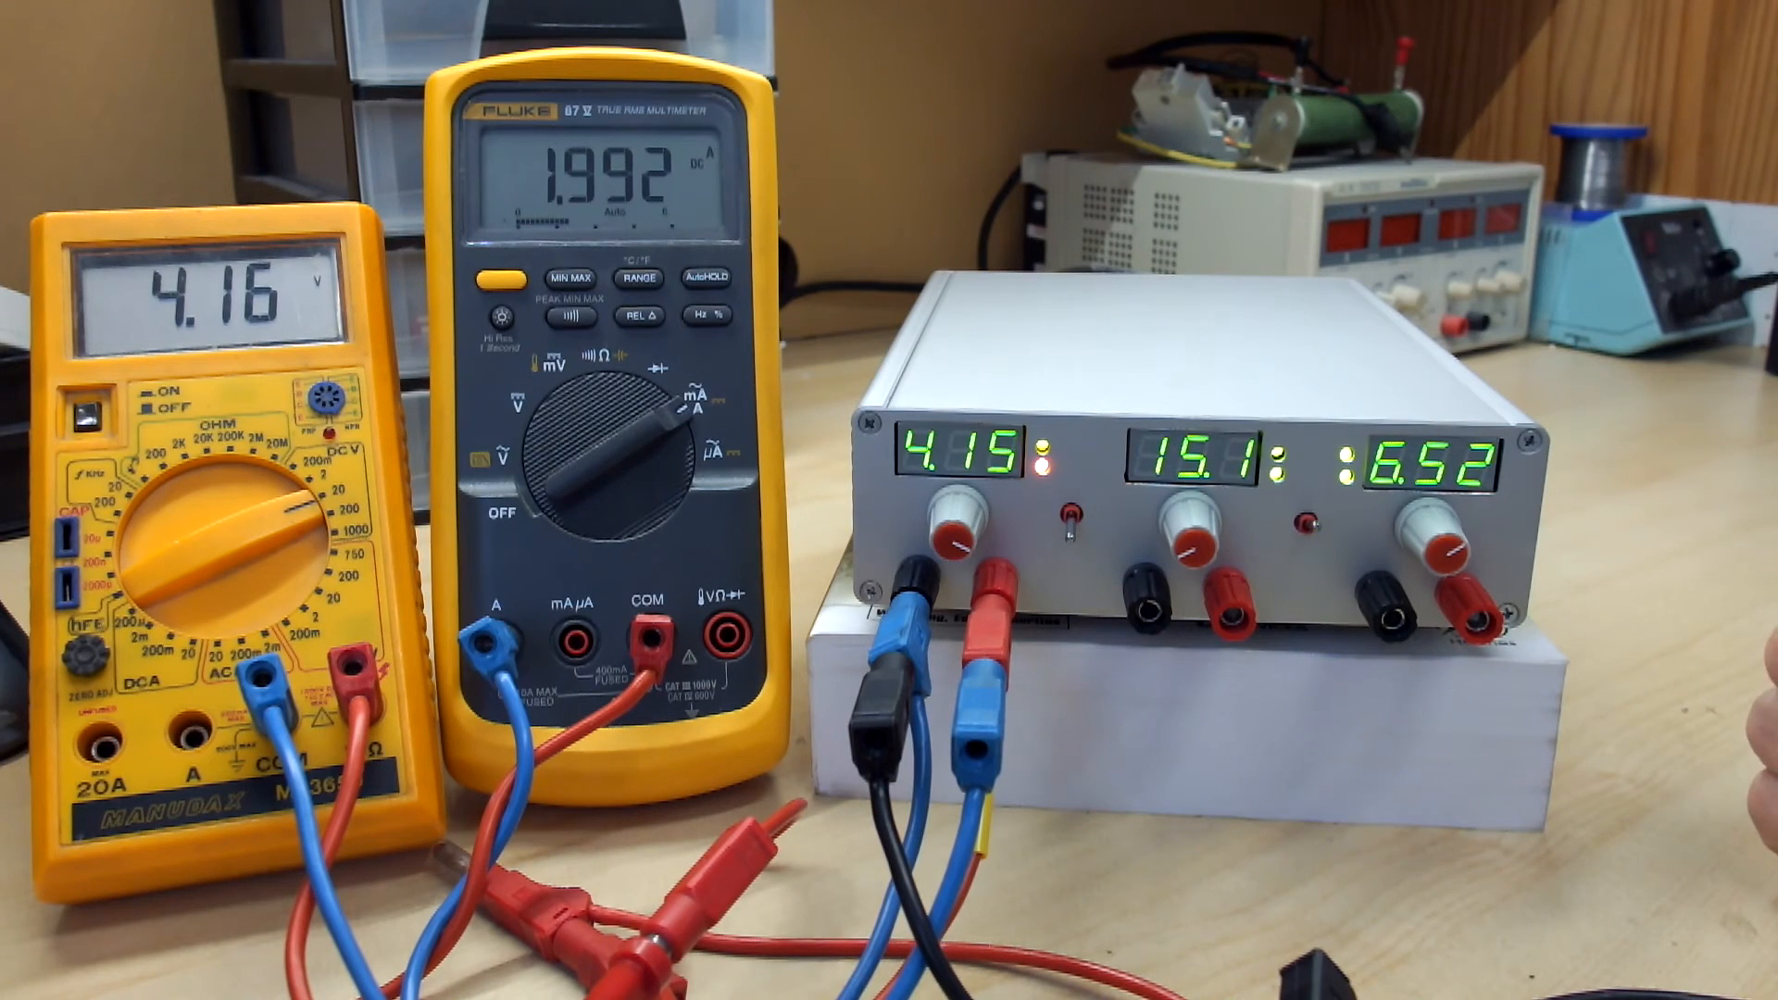
click(1059, 533)
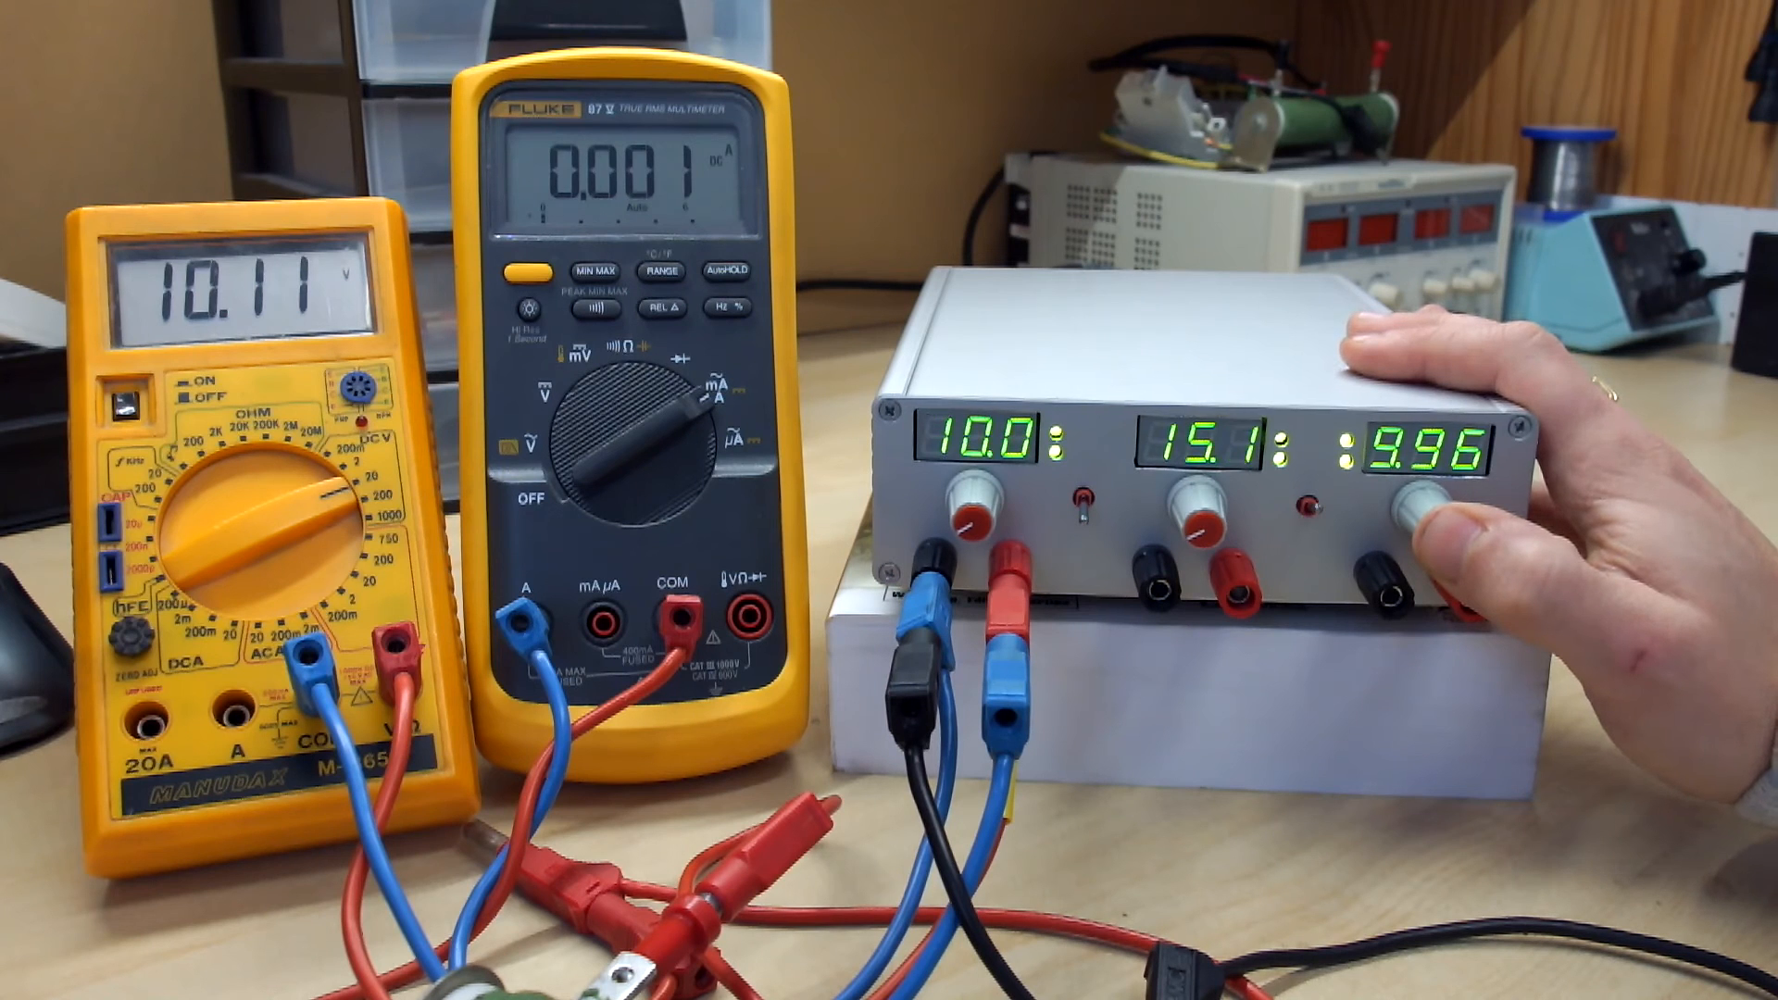
drag(1452, 511, 1417, 545)
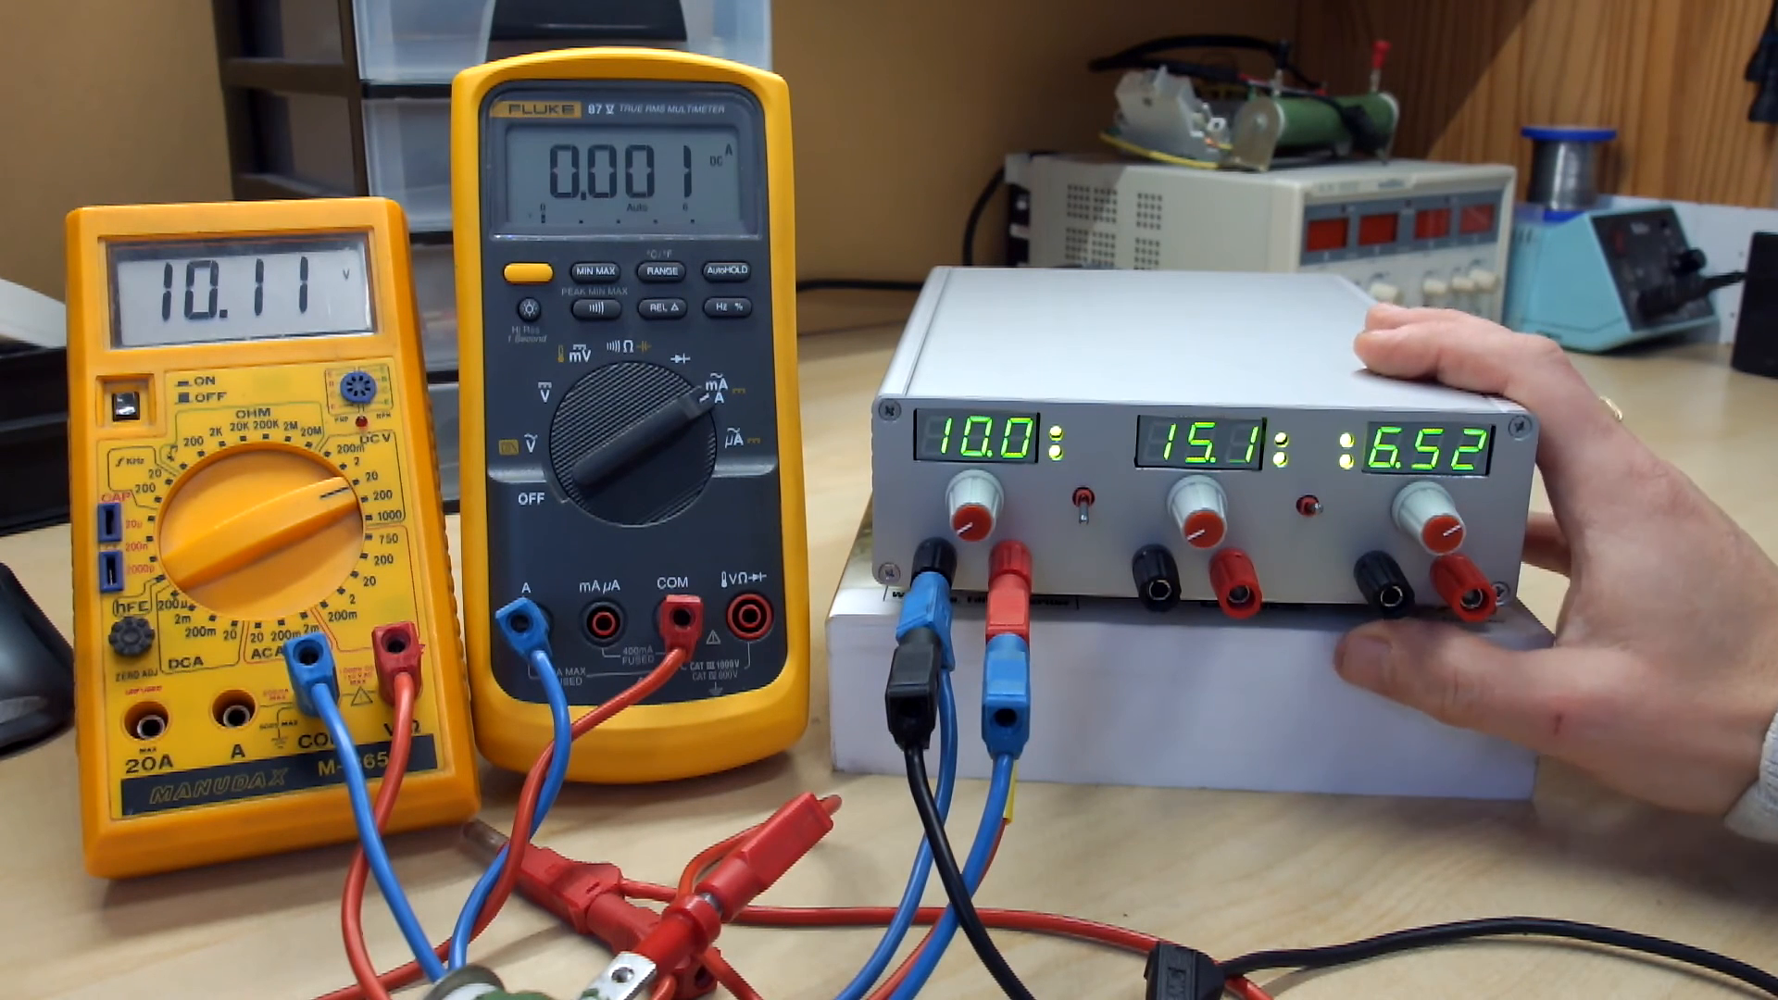